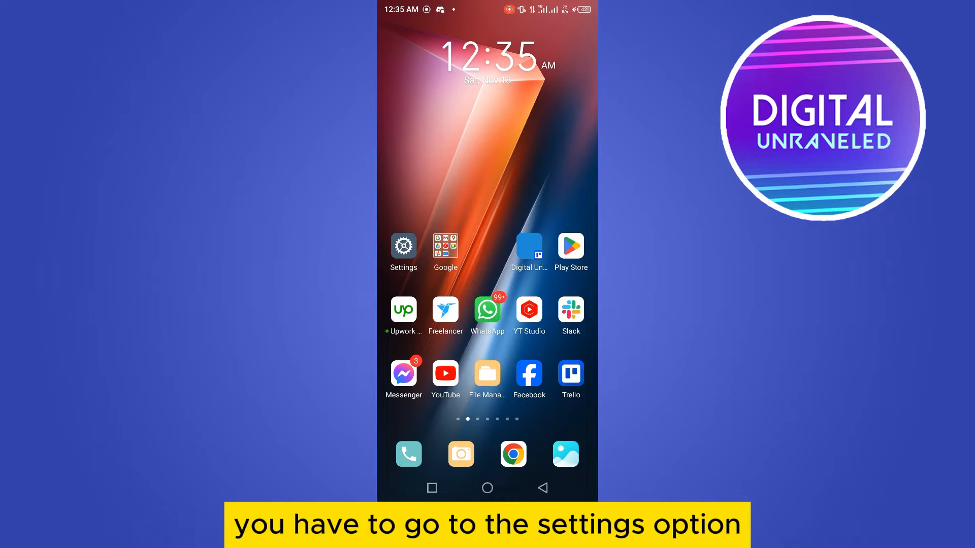
Open Settings from the home screen and go to the Special function page.
{"action": "left_click", "coordinate": [402, 246]}
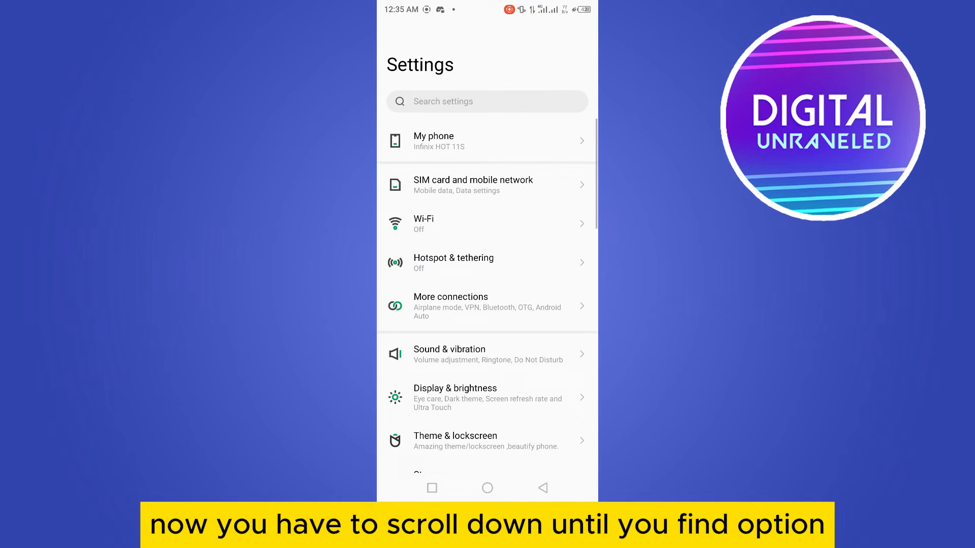
{"action": "scroll", "scroll_direction": "down", "scroll_amount": 3}
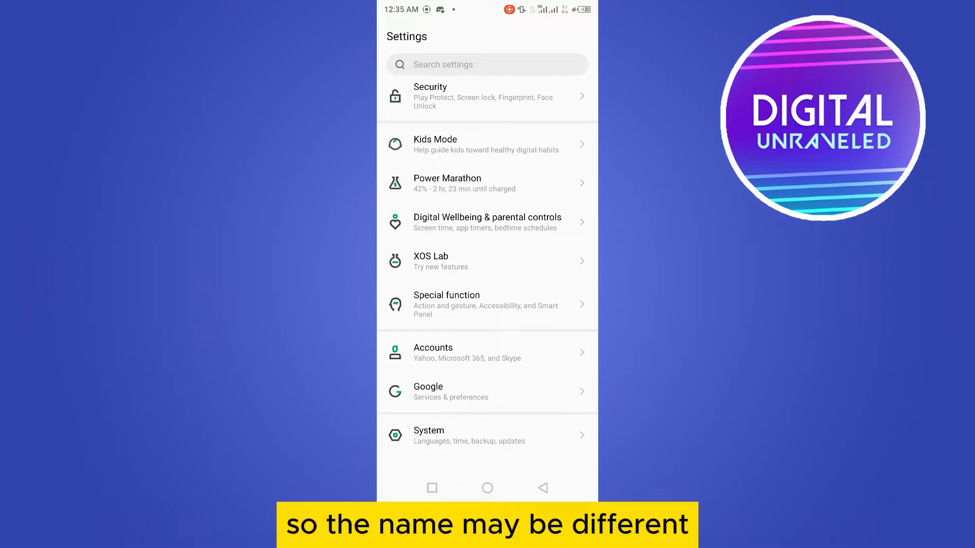
{"action": "left_click", "coordinate": [487, 305]}
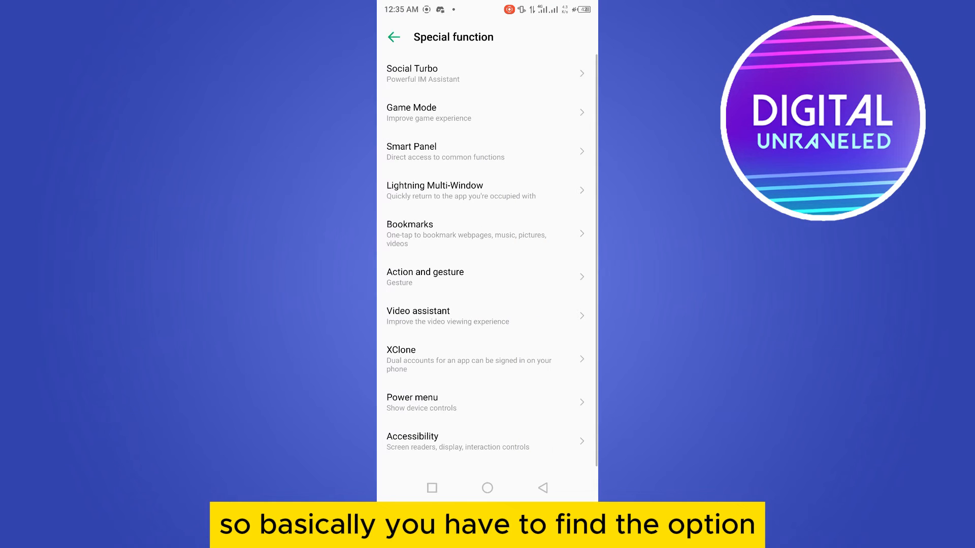